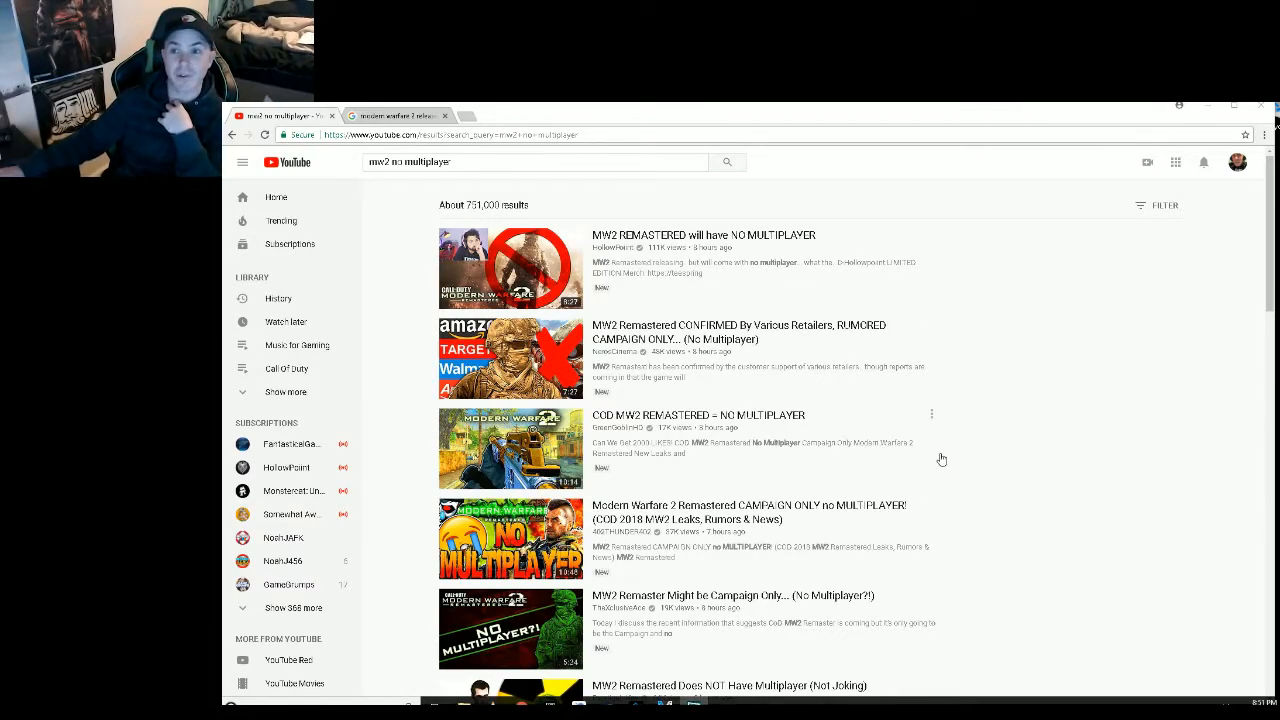
Scroll down past the first several videos in the 'mw2 no multiplayer' results.
{"action": "scroll", "scroll_direction": "down", "scroll_amount": 3}
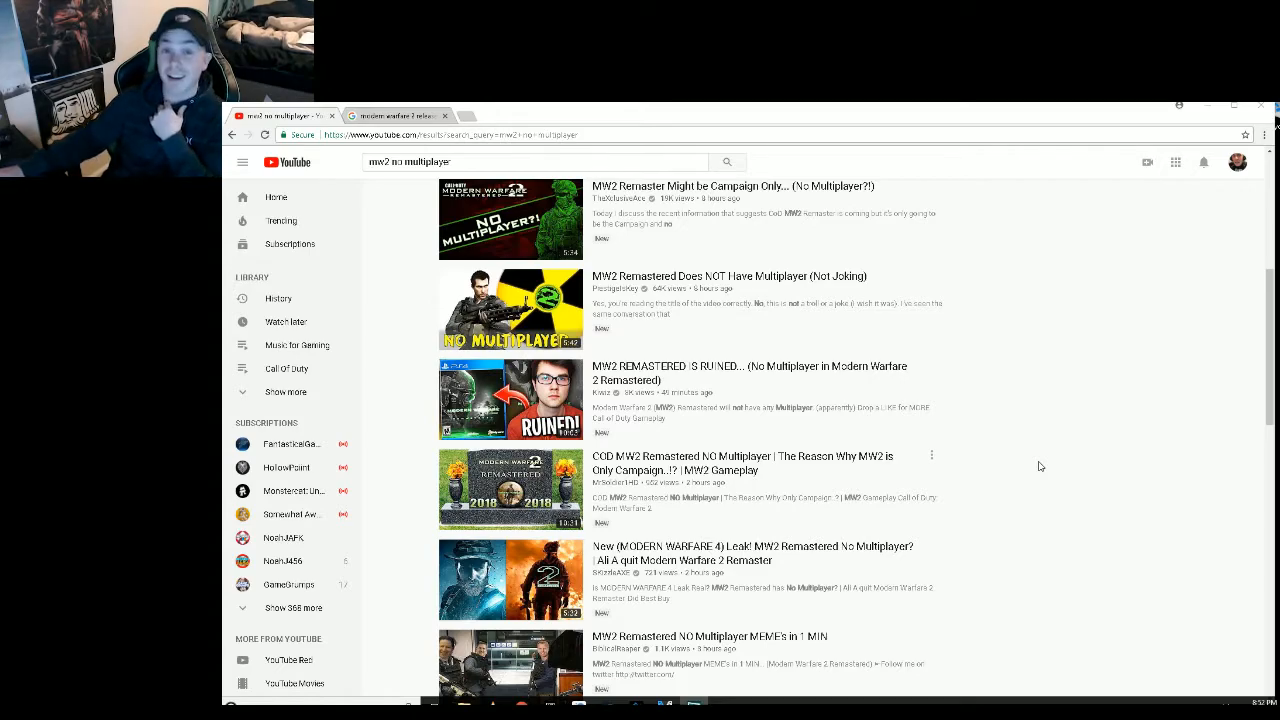
{"action": "mouse_move", "coordinate": [1043, 426]}
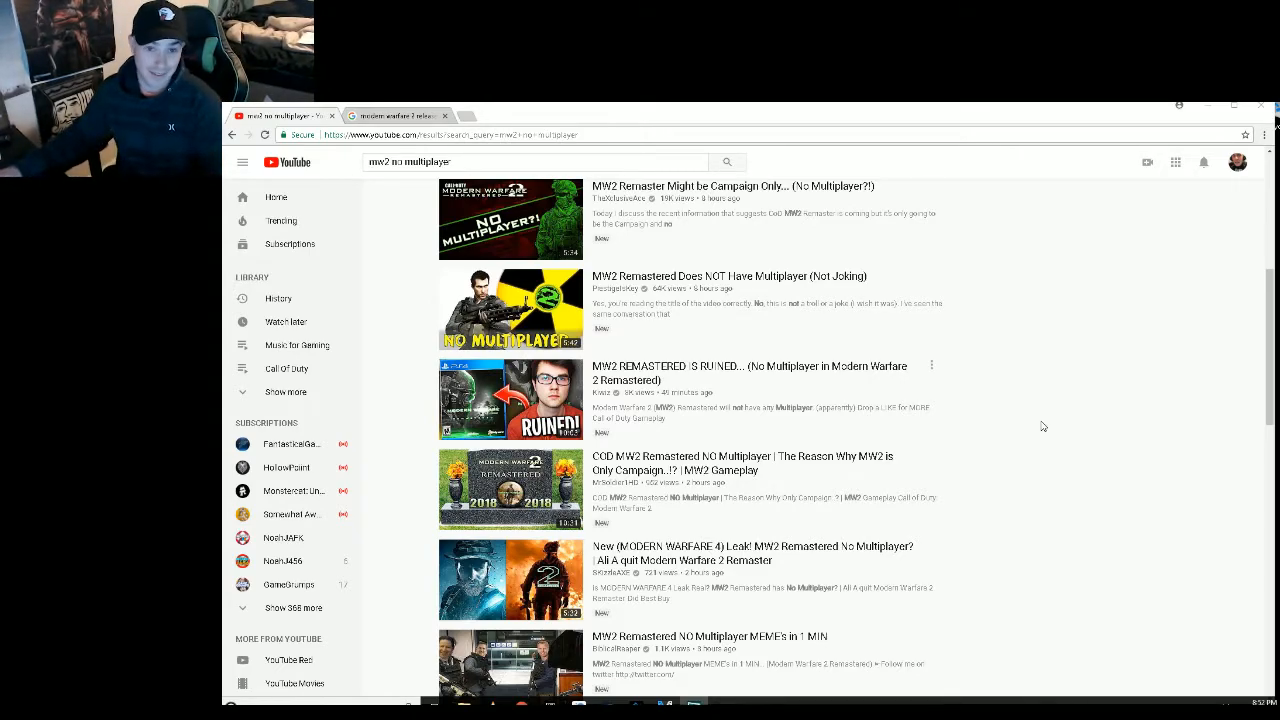
{"action": "mouse_move", "coordinate": [815, 446]}
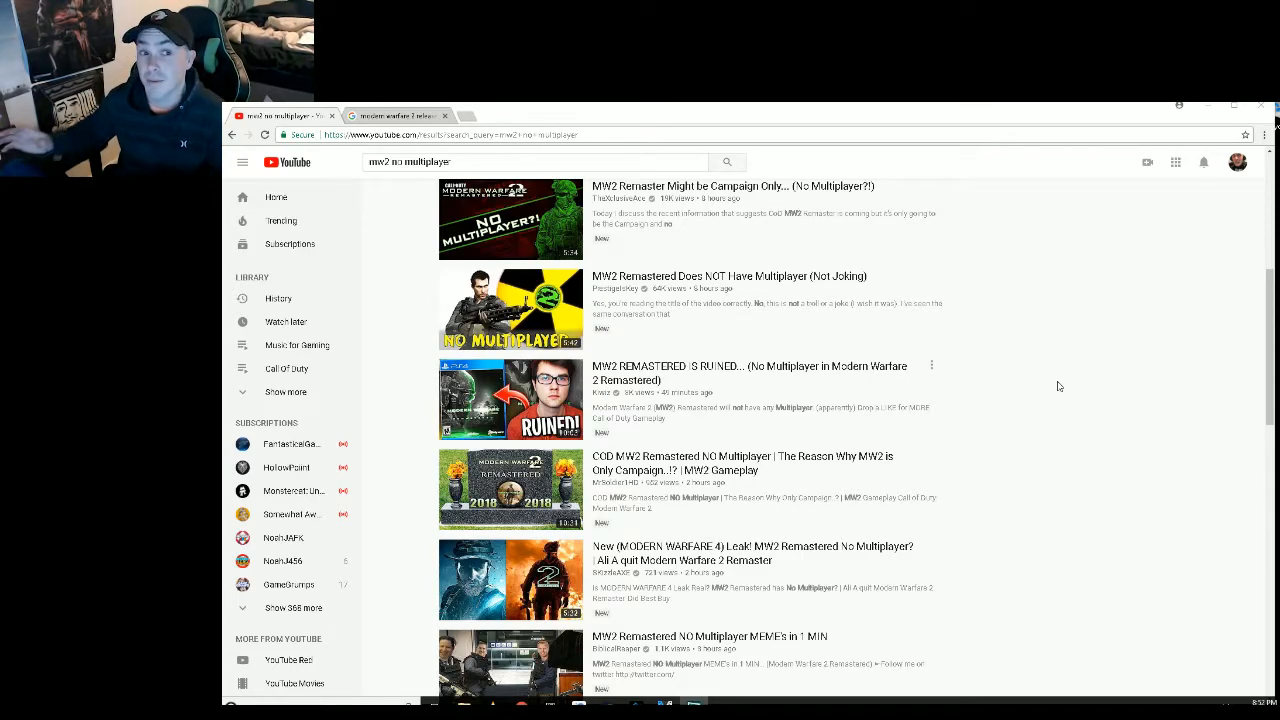
{"action": "mouse_move", "coordinate": [1050, 387]}
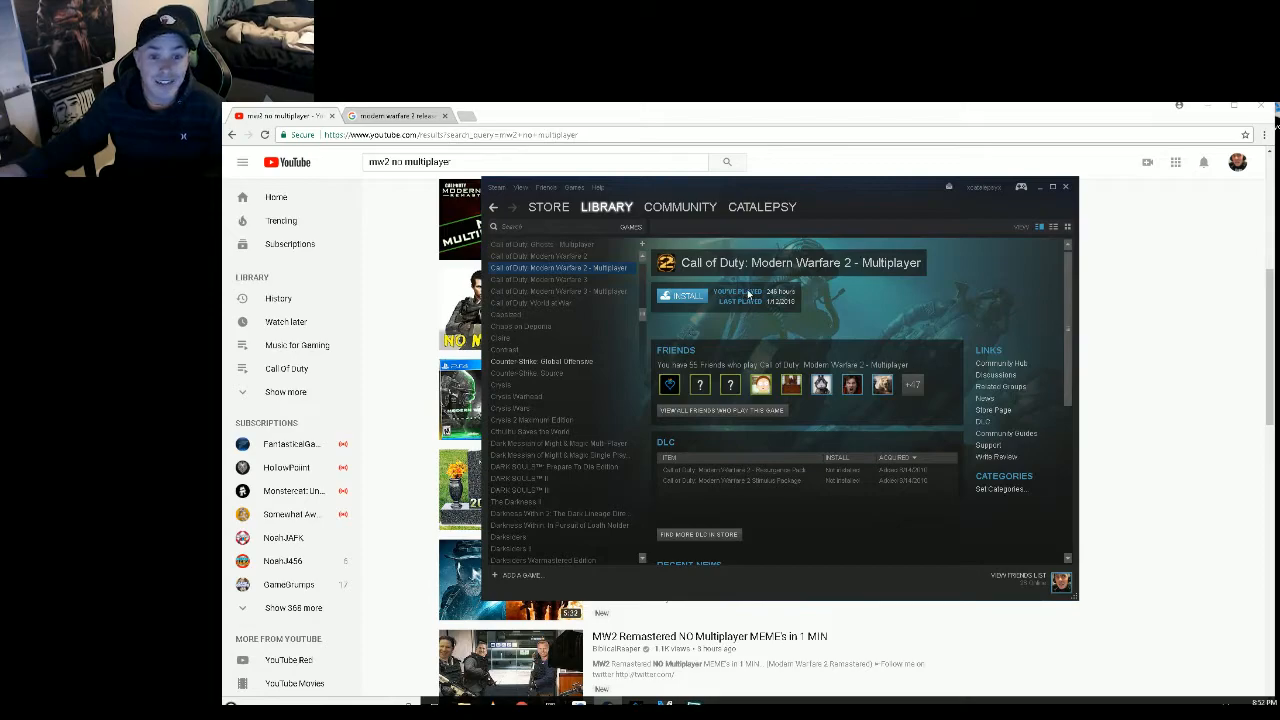
{"action": "mouse_move", "coordinate": [786, 293]}
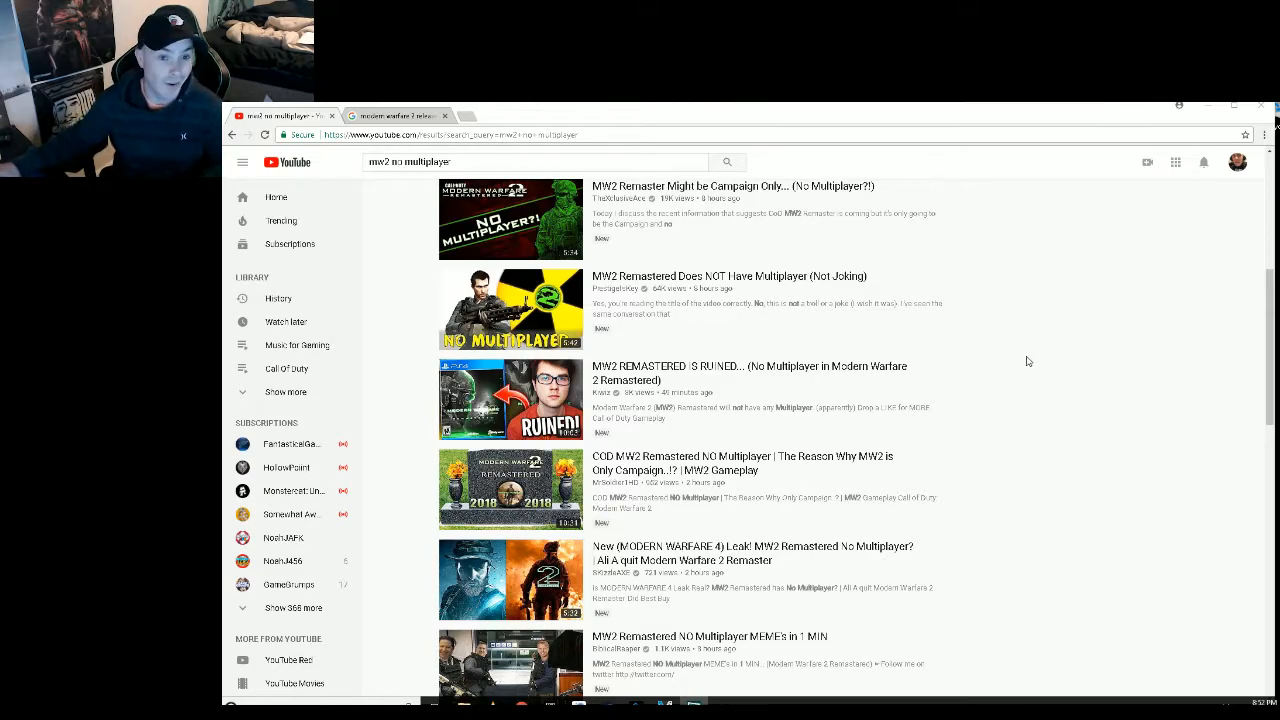
Scroll back to the top of the 'mw2 no multiplayer' results, about 751,000 results.
{"action": "scroll", "scroll_direction": "up", "scroll_amount": 3}
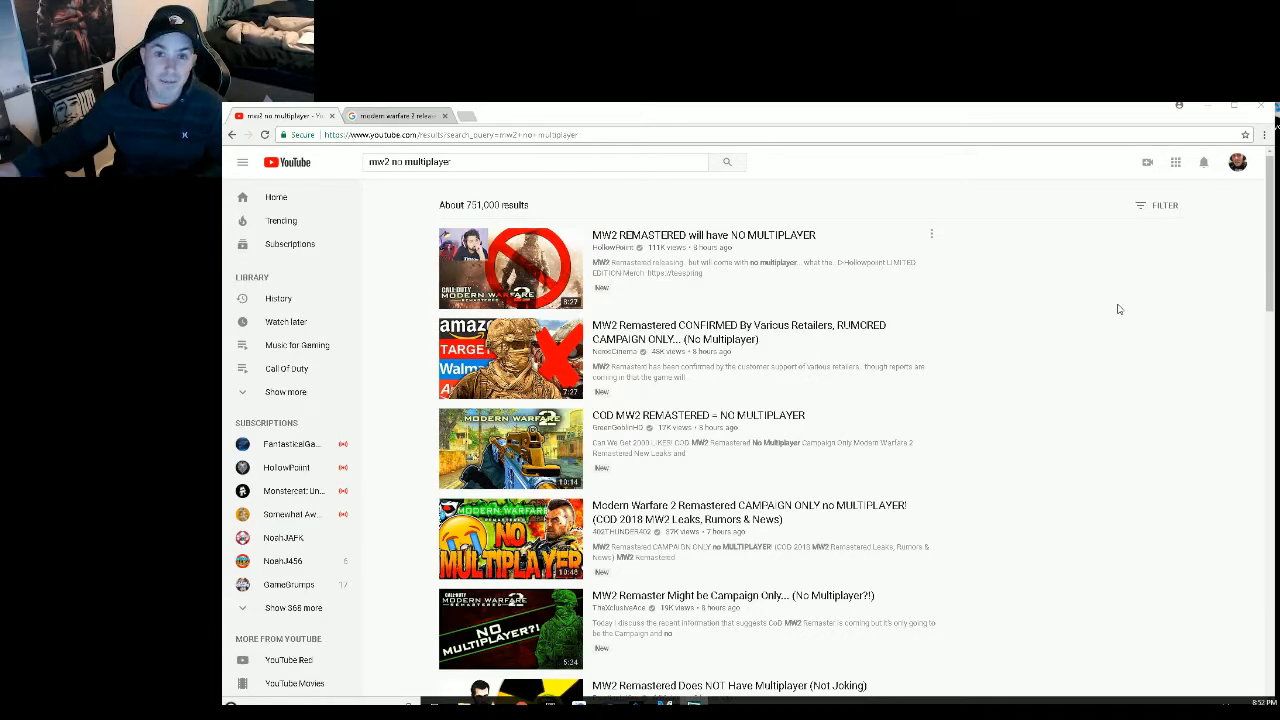
{"action": "mouse_move", "coordinate": [1143, 355]}
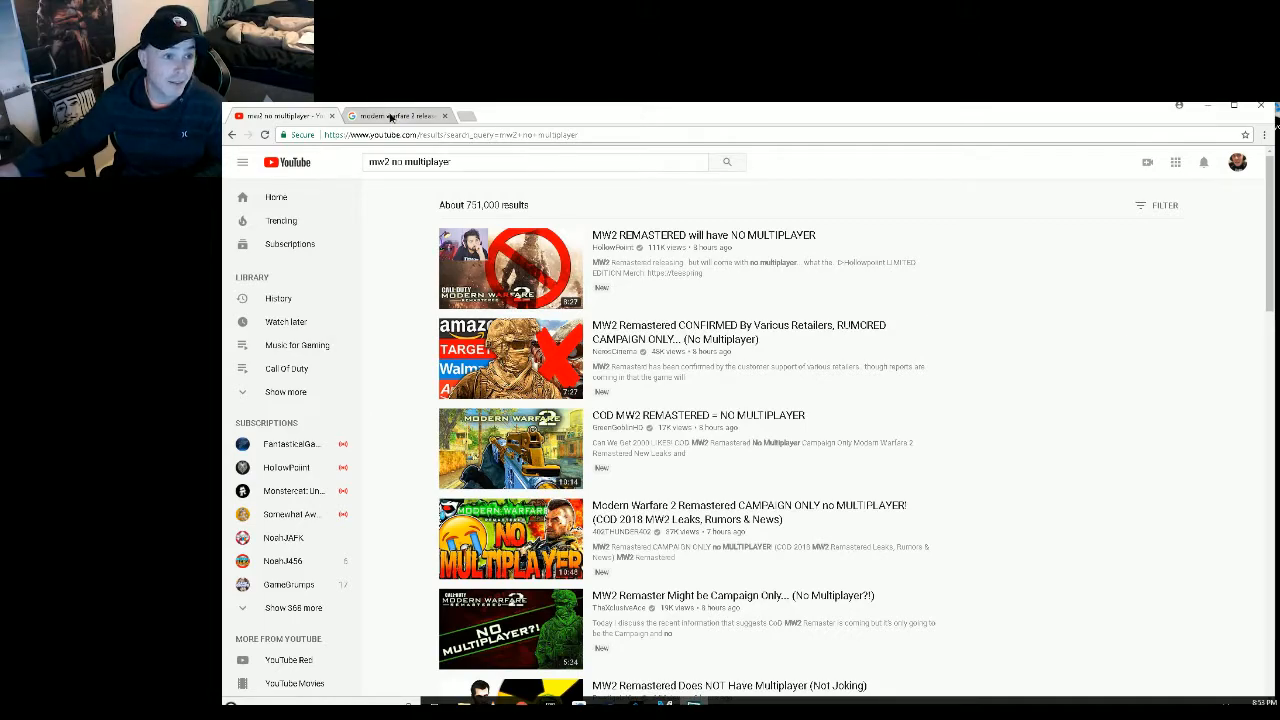
{"action": "left_click", "coordinate": [395, 116]}
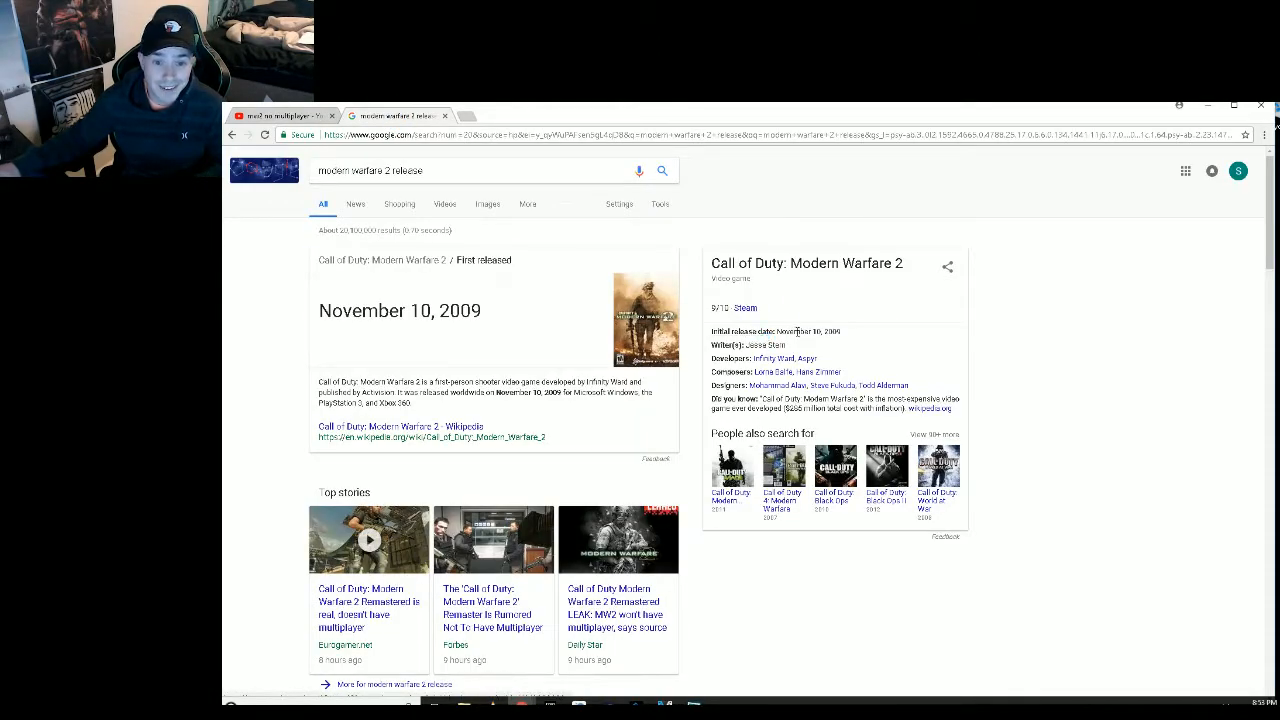
{"action": "mouse_move", "coordinate": [1074, 341]}
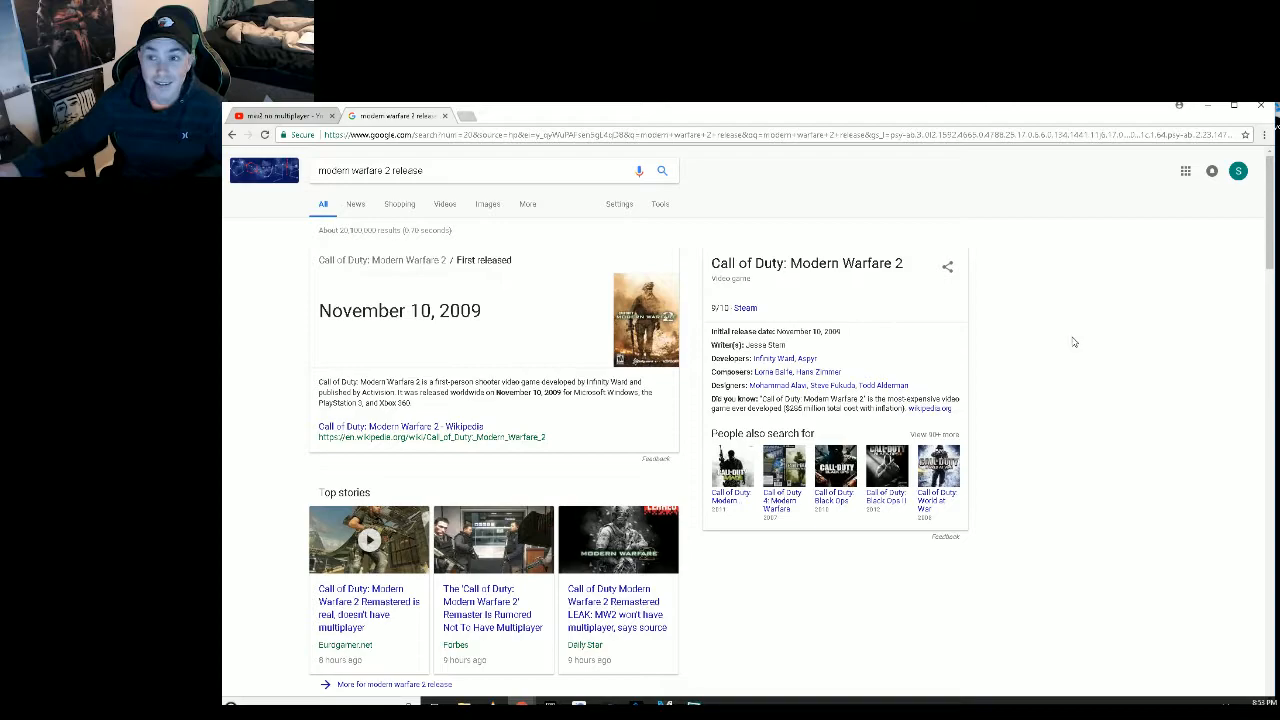
{"action": "mouse_move", "coordinate": [800, 282]}
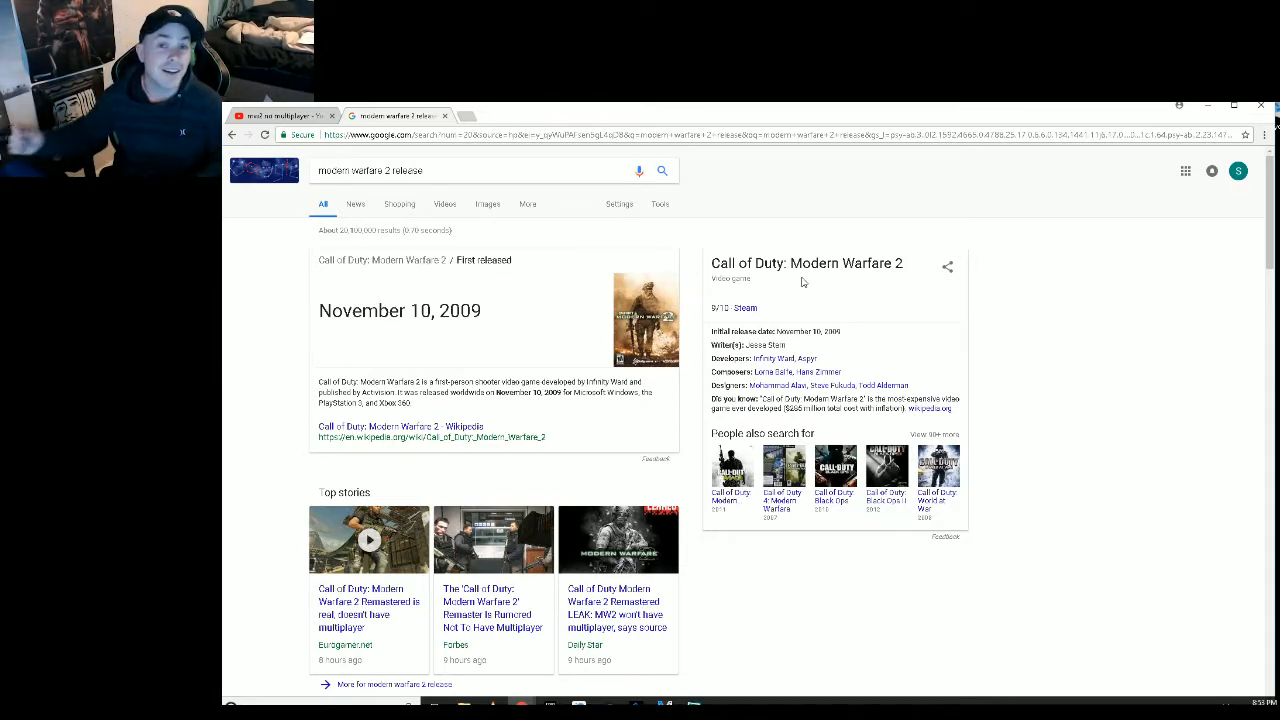
{"action": "mouse_move", "coordinate": [807, 281]}
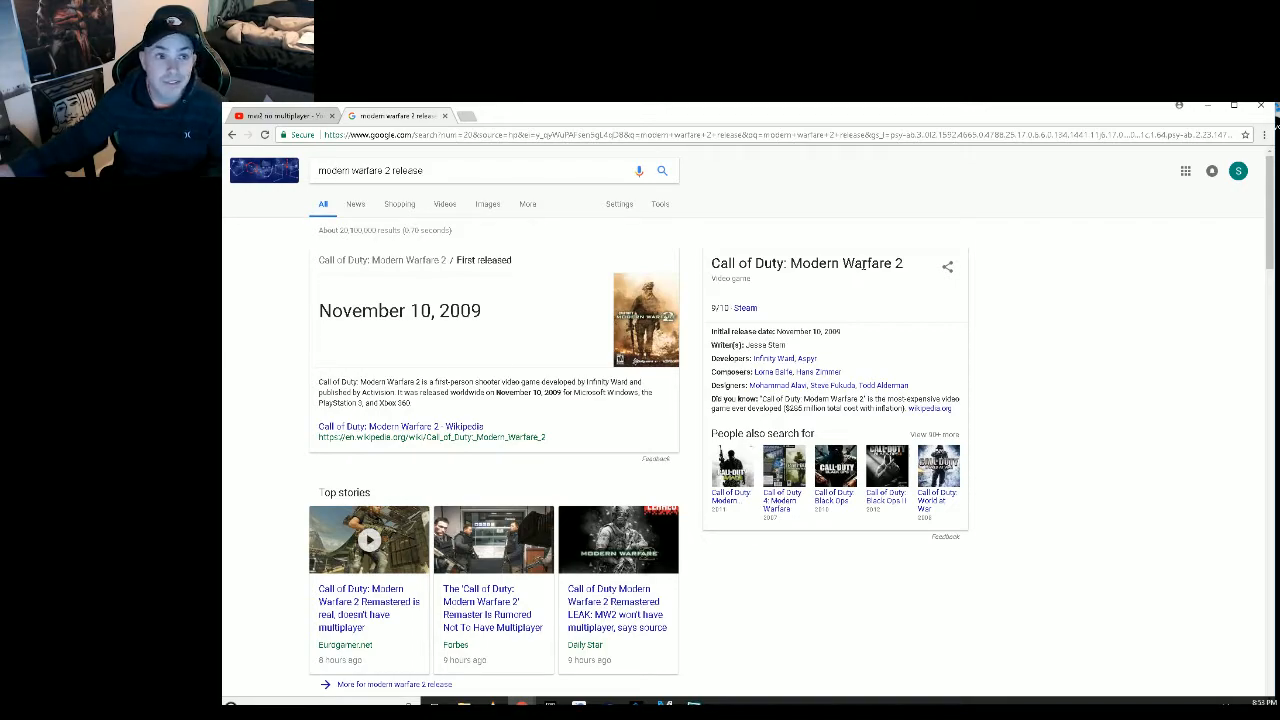
{"action": "mouse_move", "coordinate": [667, 337]}
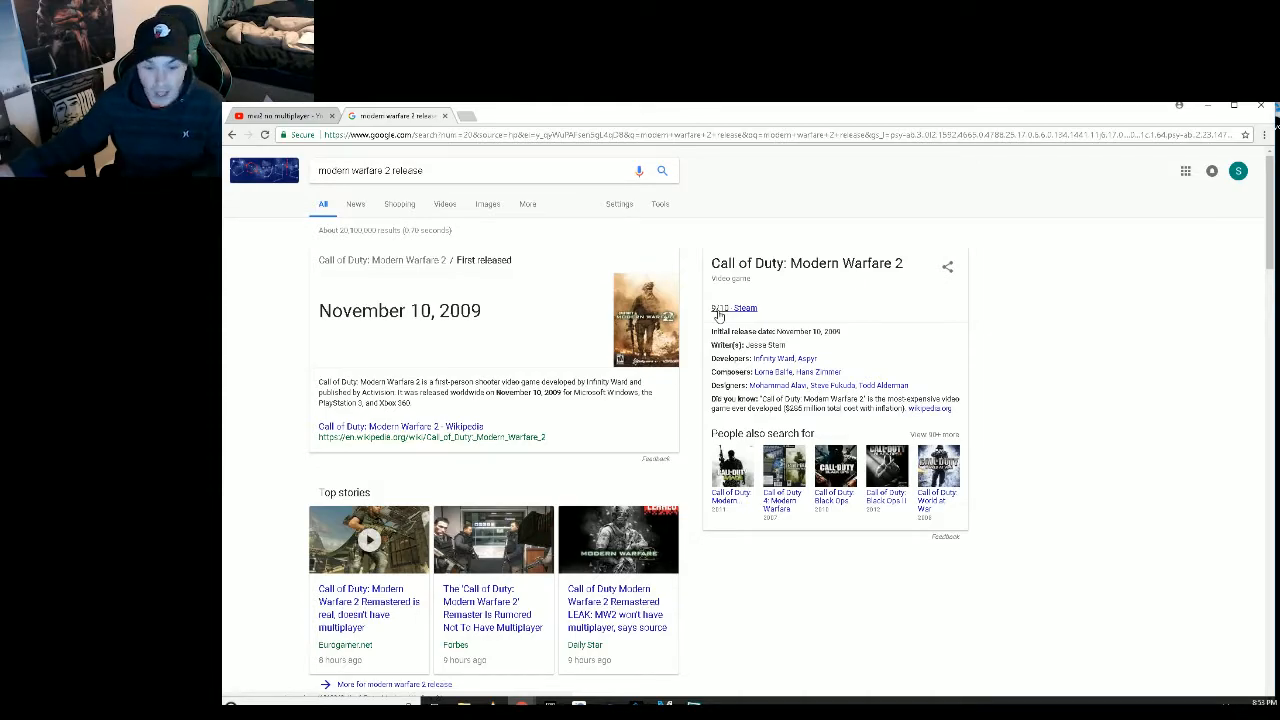
{"action": "left_click", "coordinate": [285, 115]}
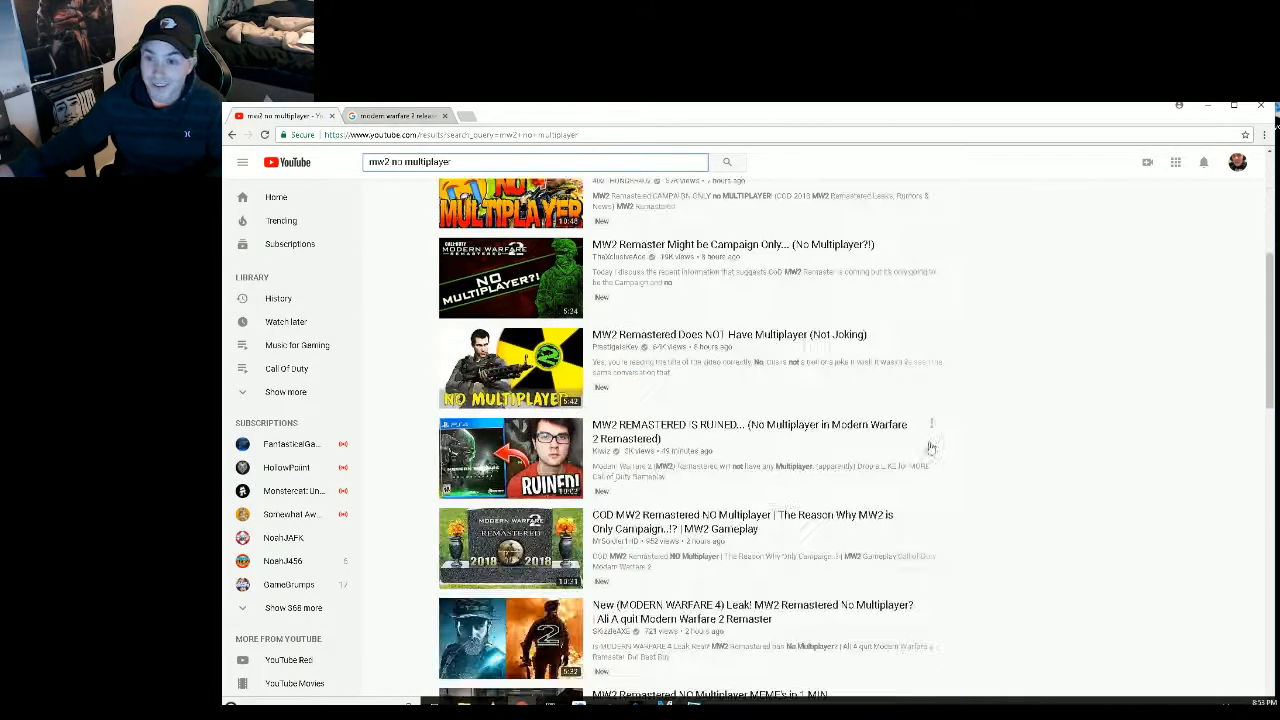
{"action": "scroll", "scroll_direction": "down", "scroll_amount": 3}
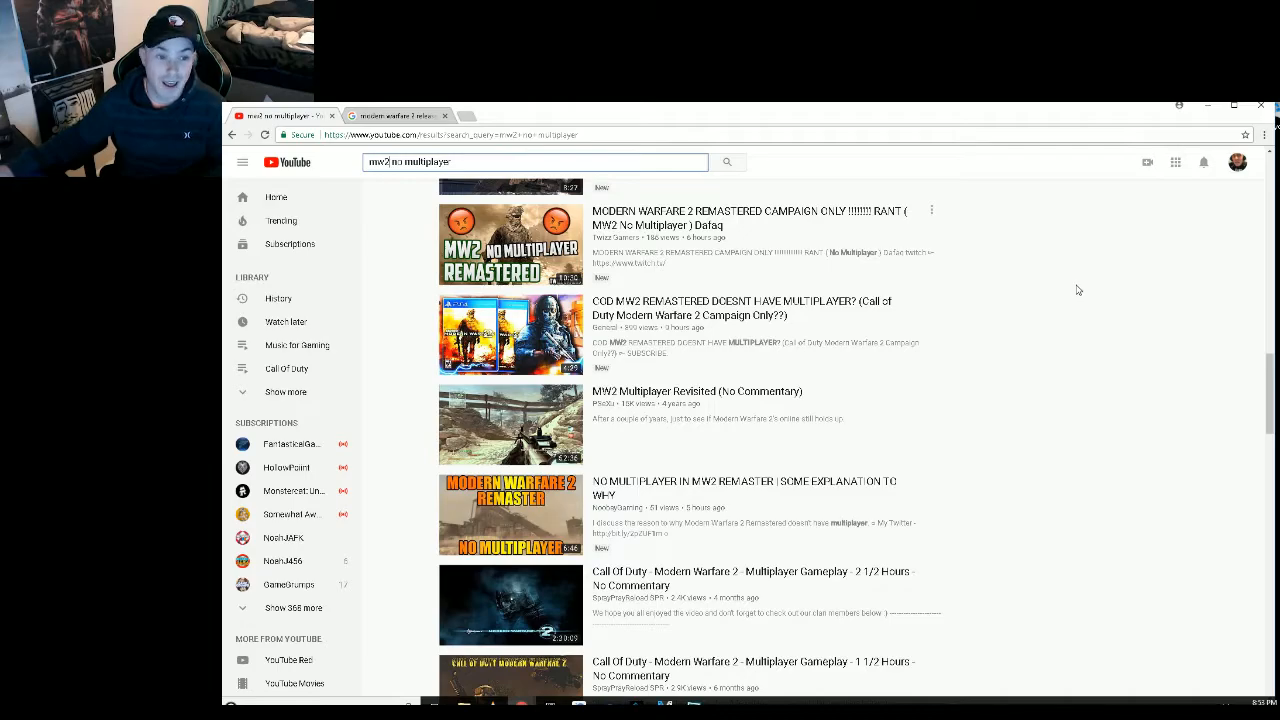
{"action": "mouse_move", "coordinate": [905, 488]}
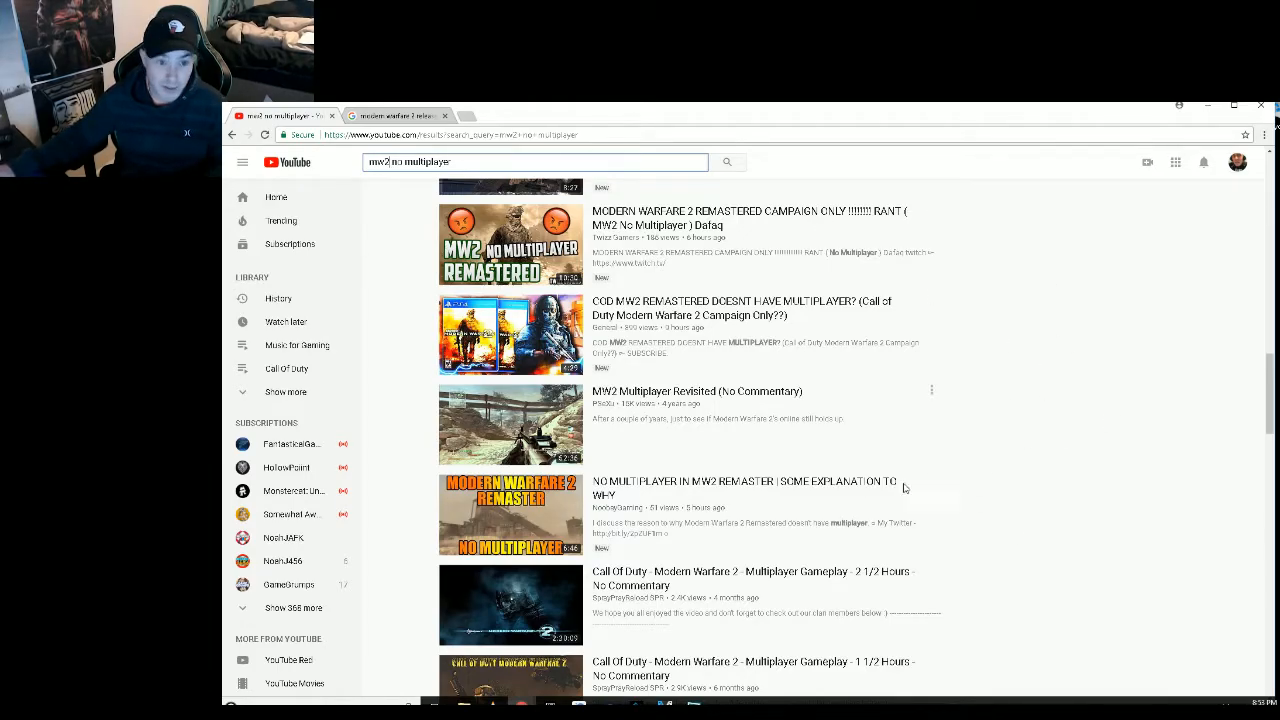
{"action": "scroll", "scroll_direction": "down", "scroll_amount": 3}
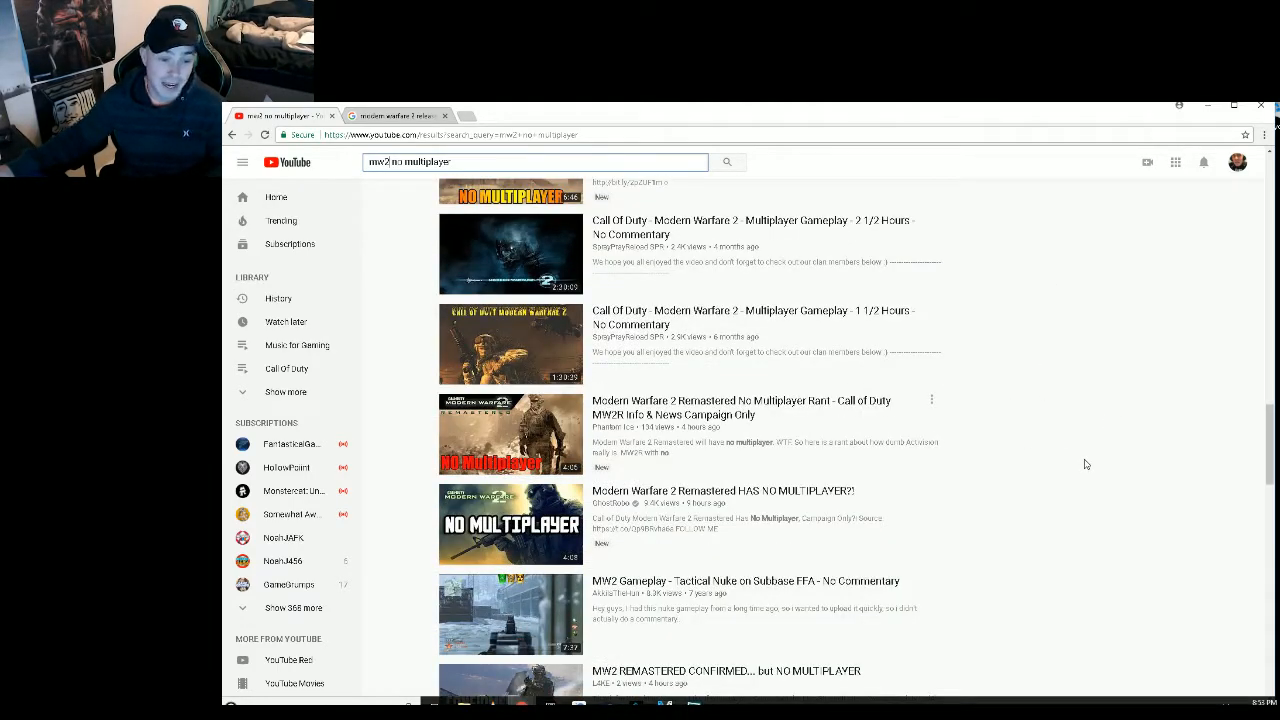
{"action": "scroll", "scroll_direction": "down", "scroll_amount": 3}
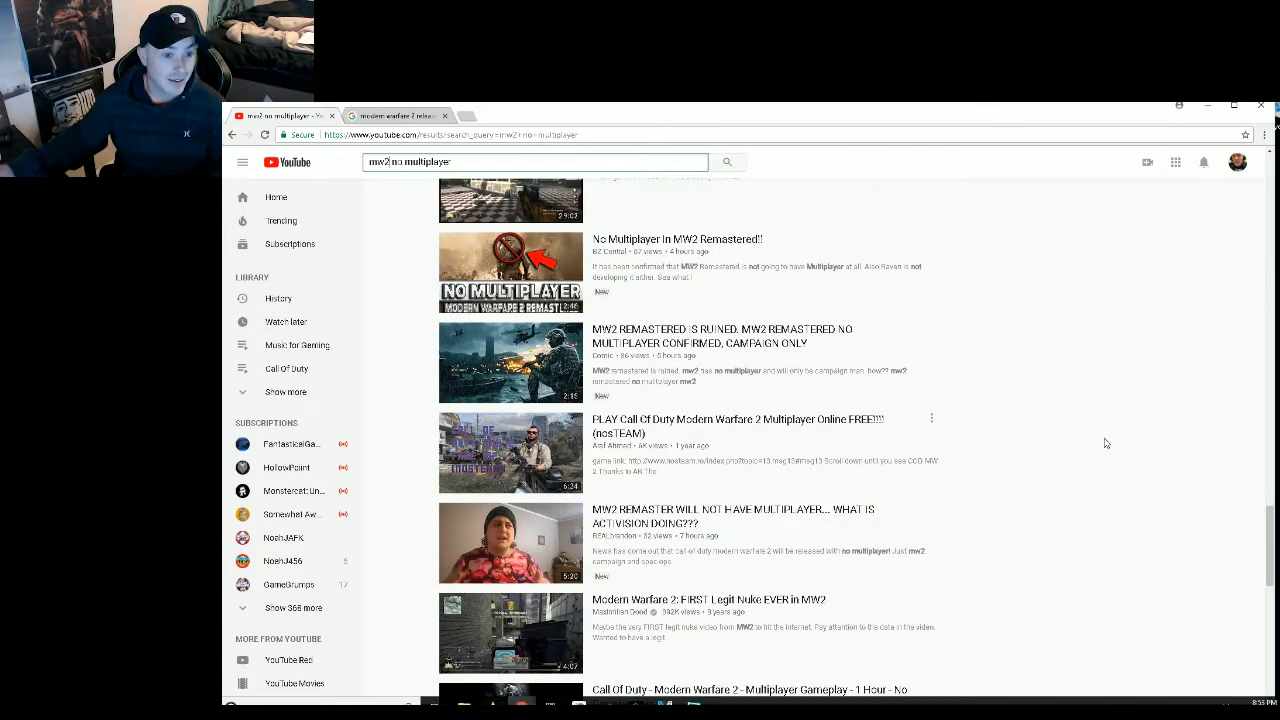
{"action": "mouse_move", "coordinate": [1053, 466]}
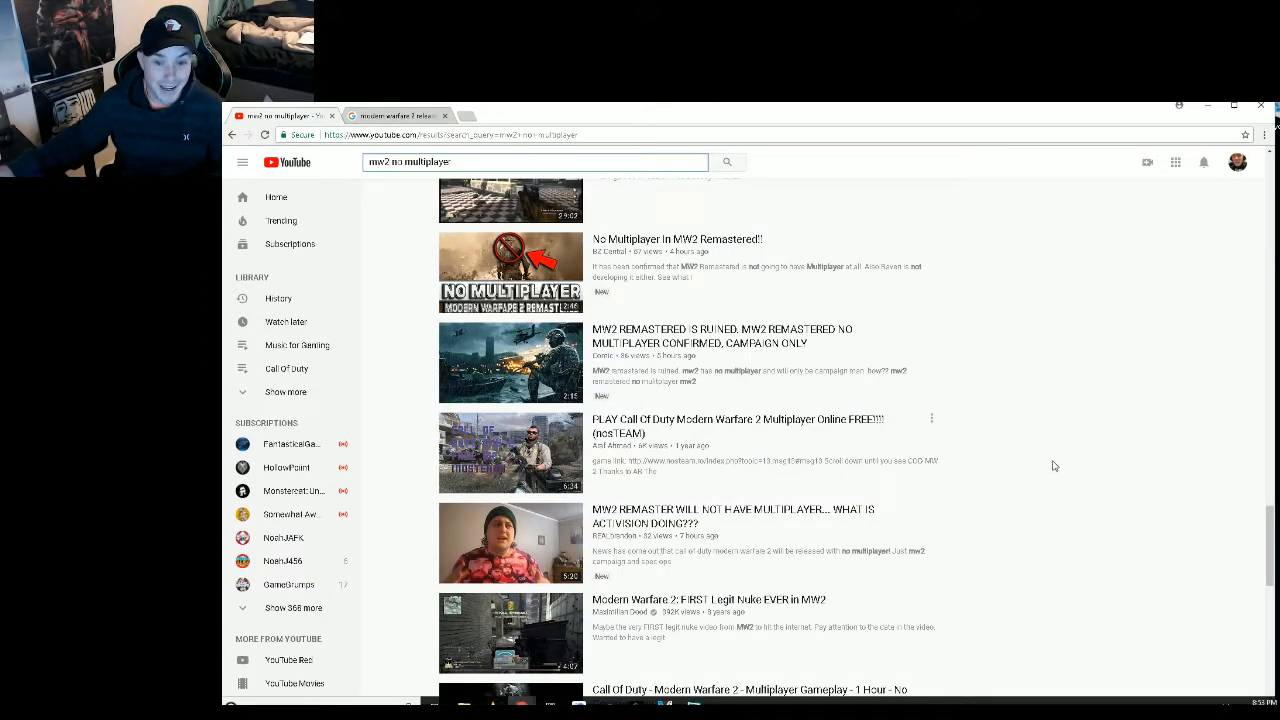
{"action": "scroll", "scroll_direction": "down", "scroll_amount": 3}
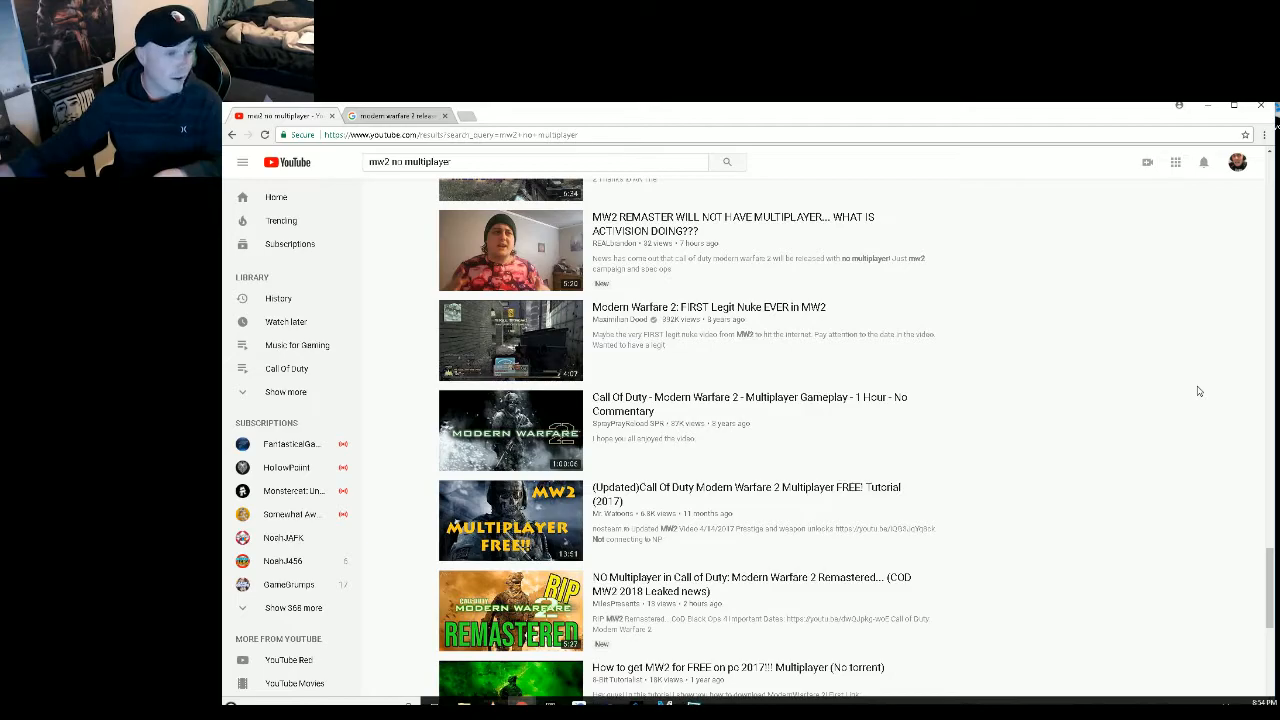
{"action": "mouse_move", "coordinate": [1178, 387]}
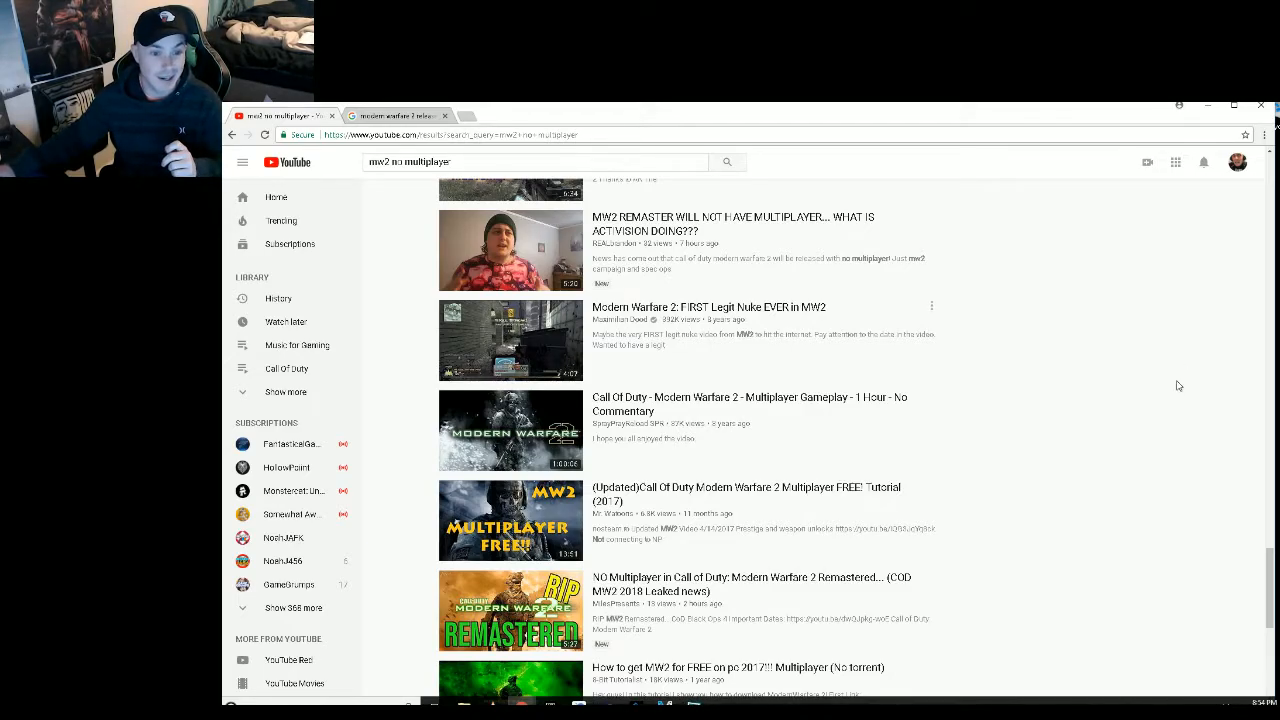
{"action": "mouse_move", "coordinate": [1165, 392]}
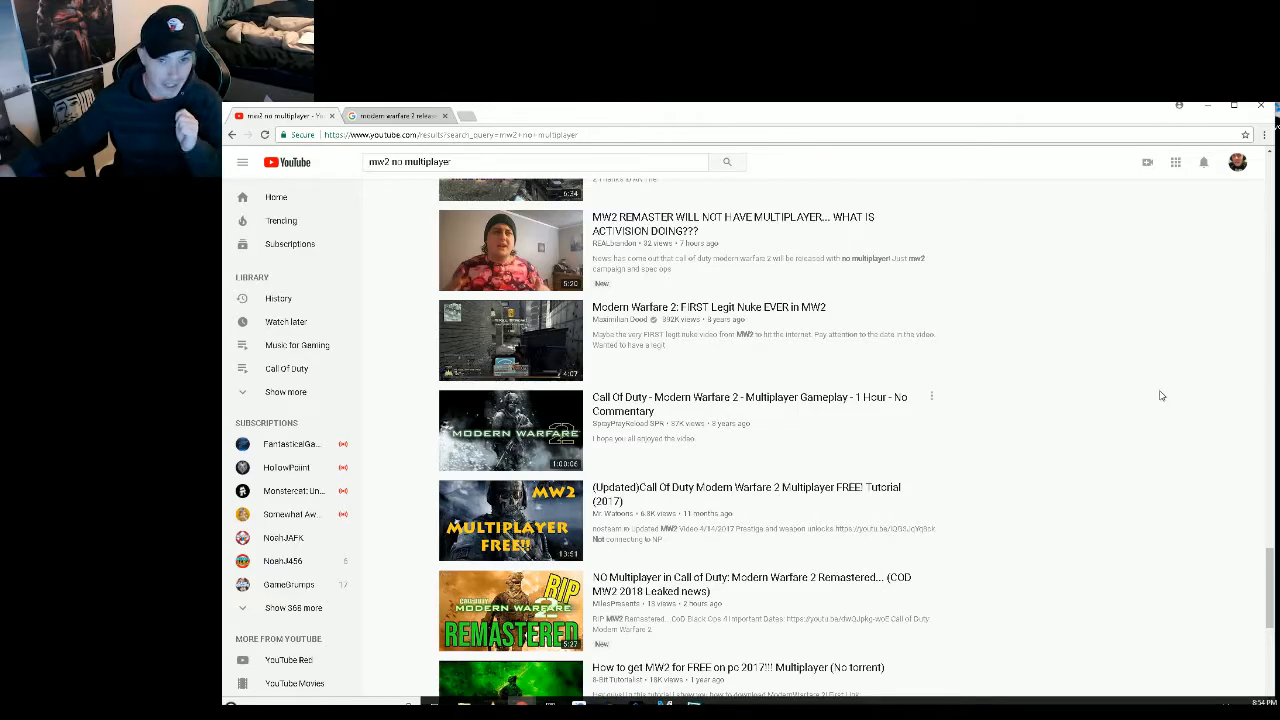
{"action": "mouse_move", "coordinate": [1112, 386]}
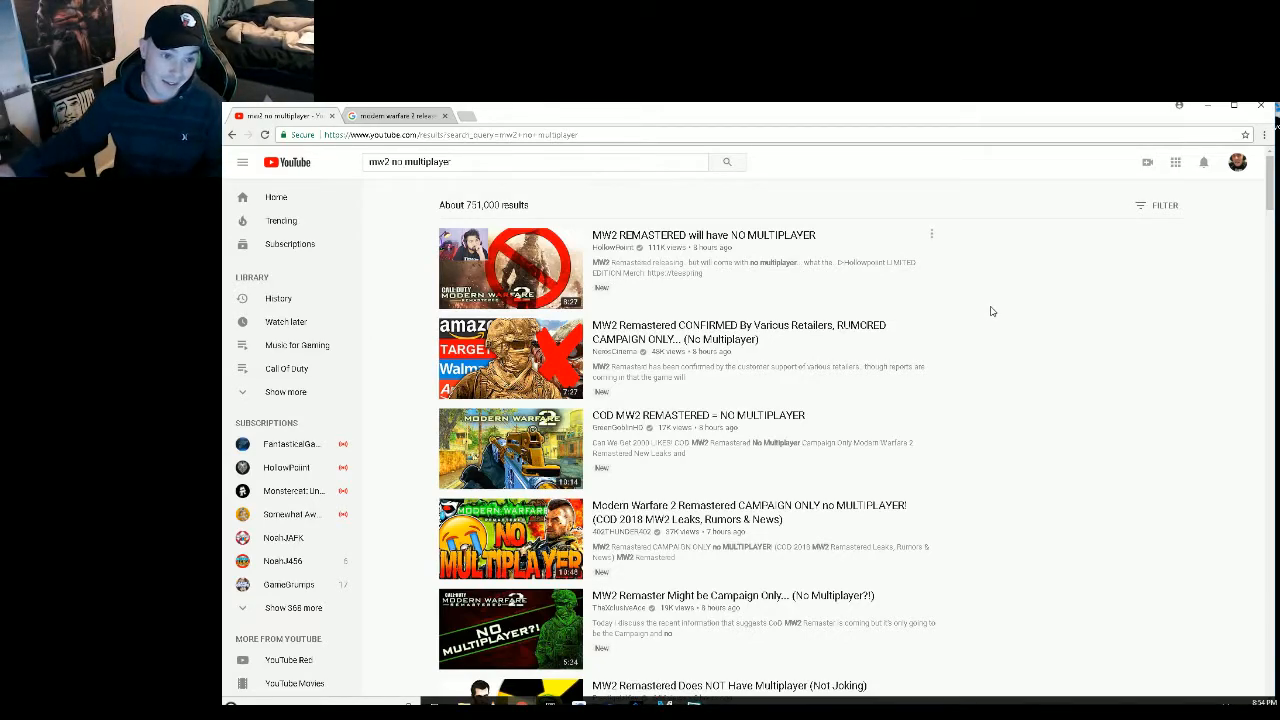
{"action": "mouse_move", "coordinate": [1037, 299]}
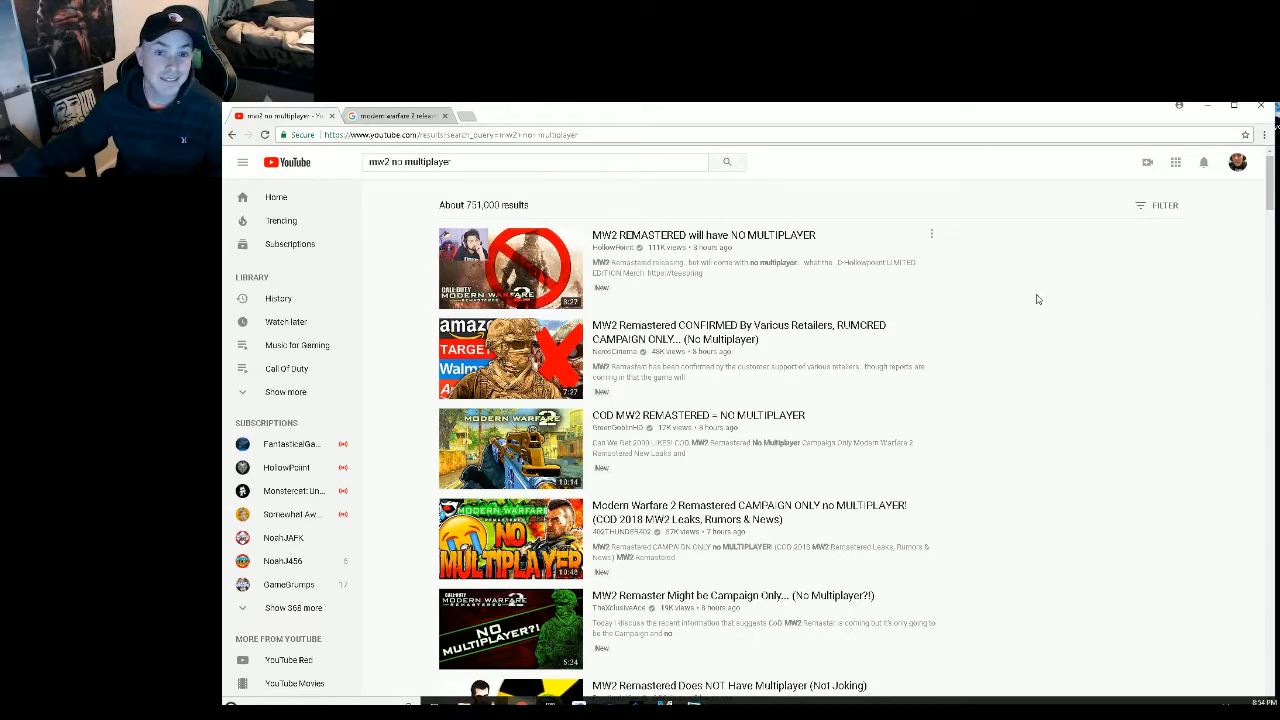